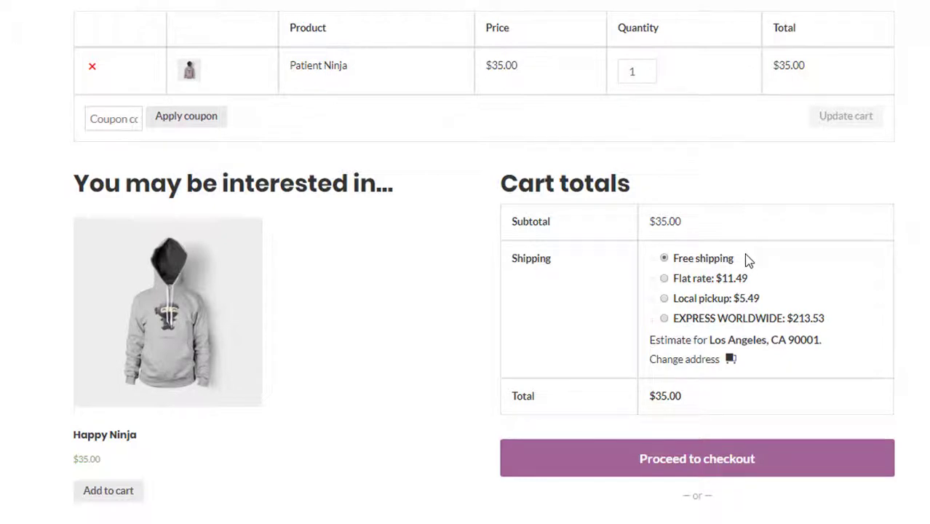
mouse_move(778, 300)
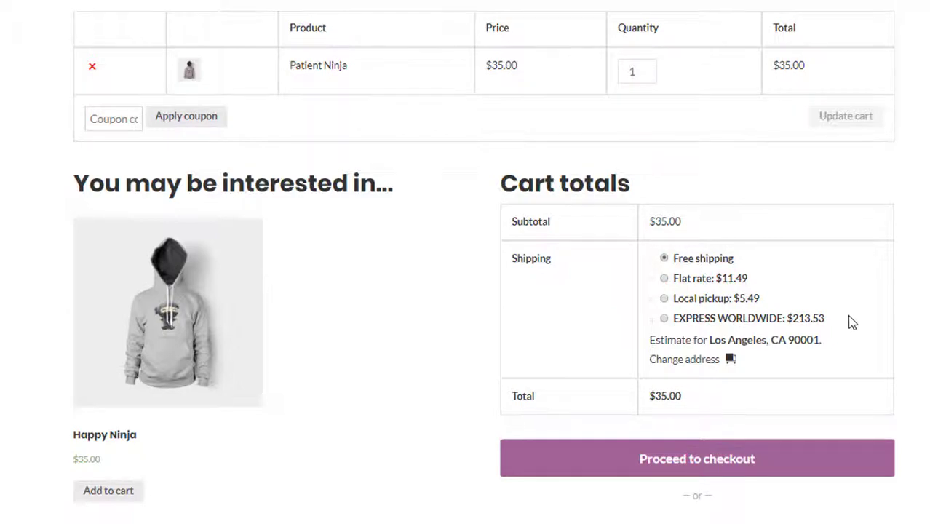
mouse_move(916, 247)
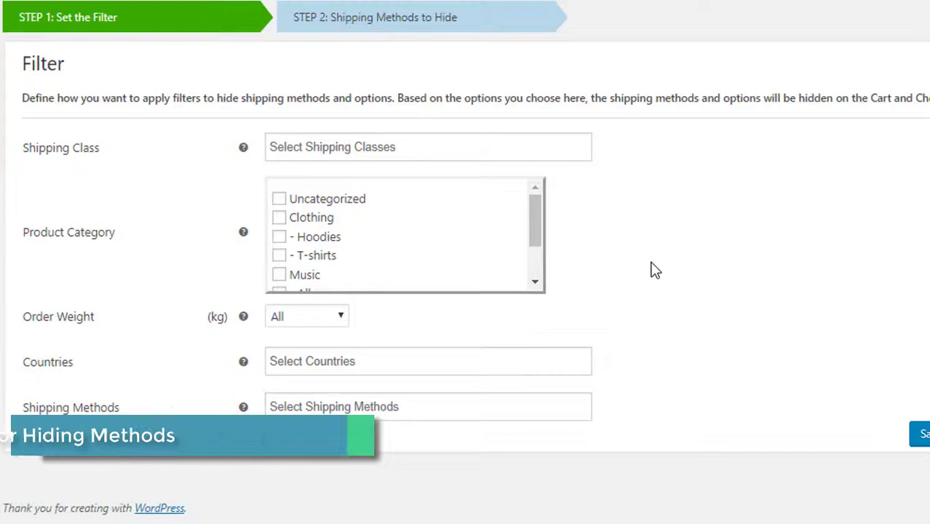
- Set the rule to trigger when free_shipping is available, then save and continue
left_click(429, 406)
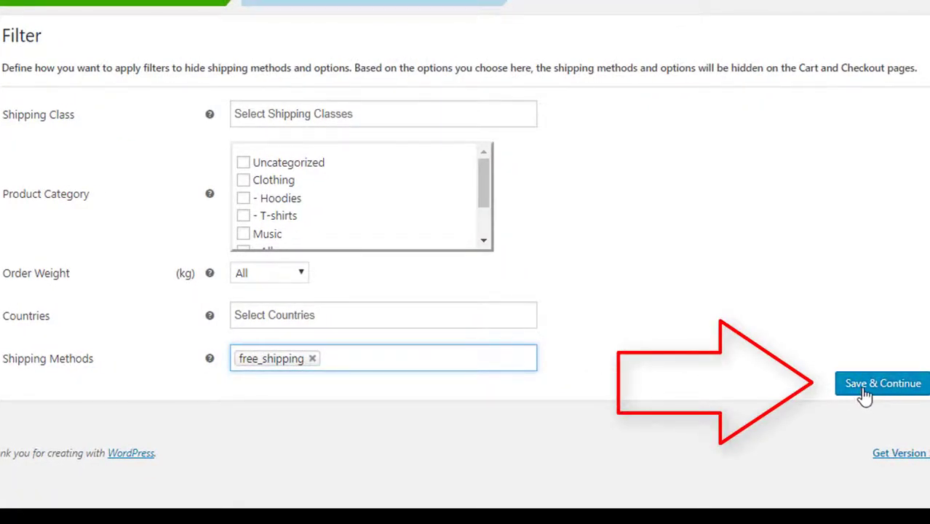
left_click(883, 383)
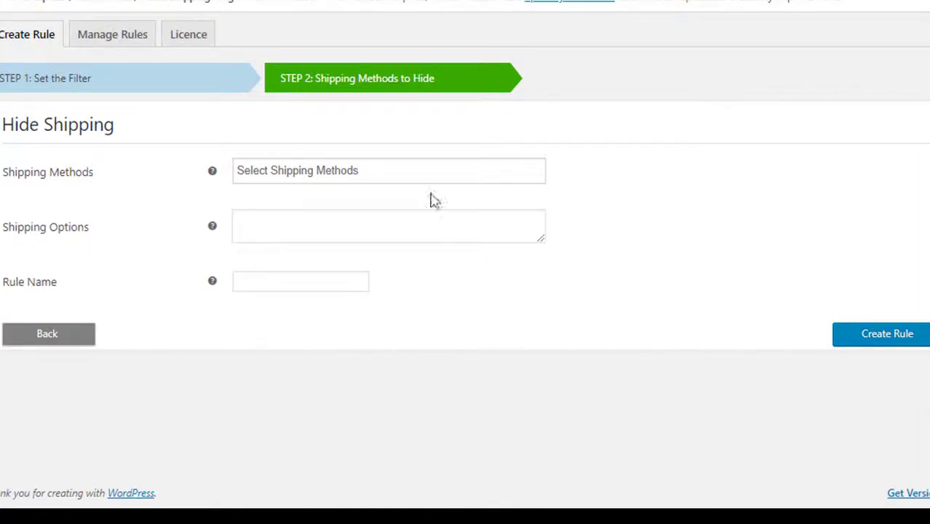
- Hide flat_rate, local_pickup, the three DHL methods and wf_easypost_id
left_click(389, 170)
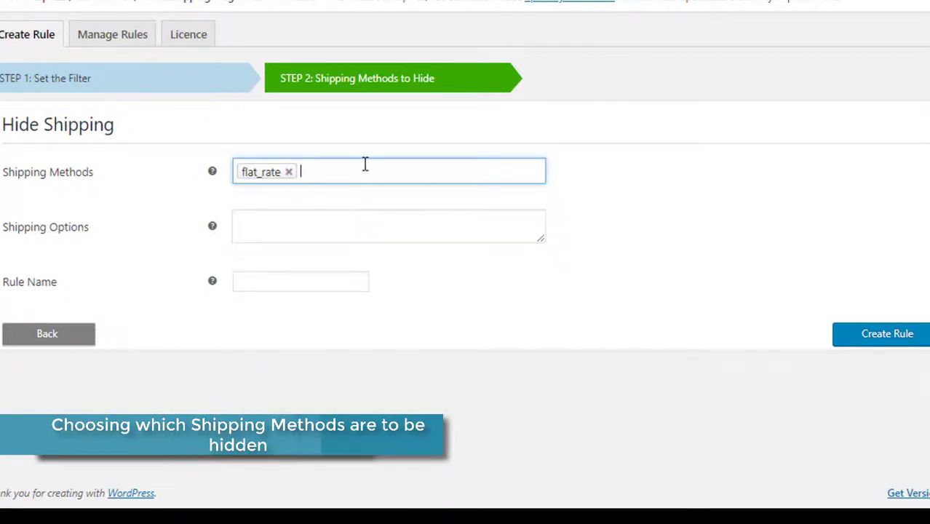
left_click(388, 171)
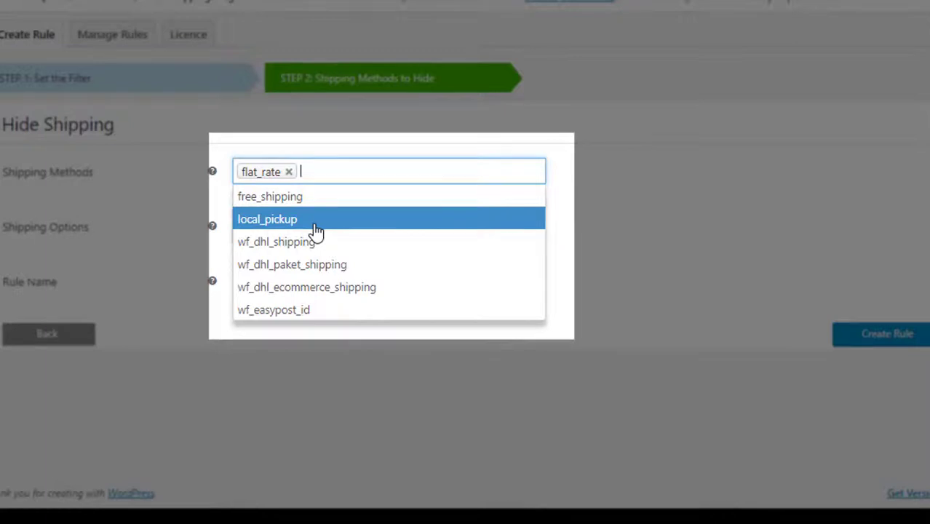
left_click(267, 219)
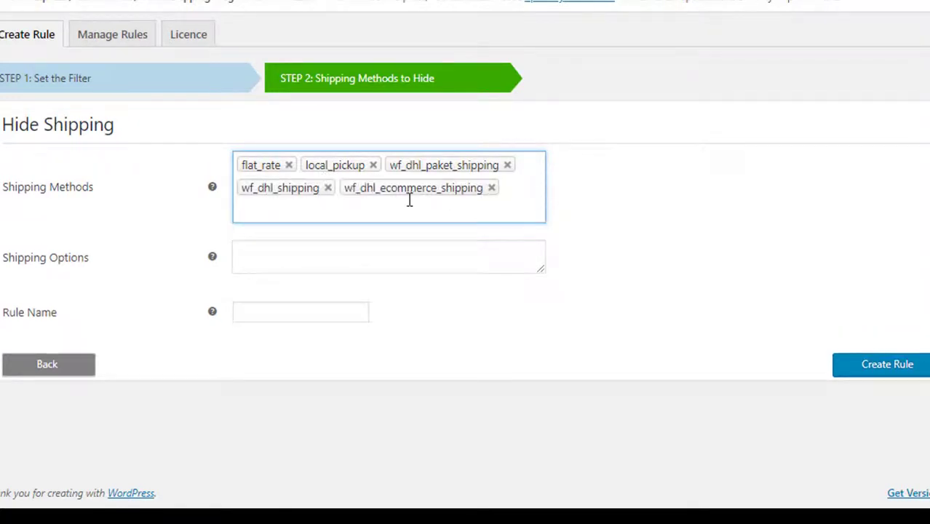
left_click(389, 211)
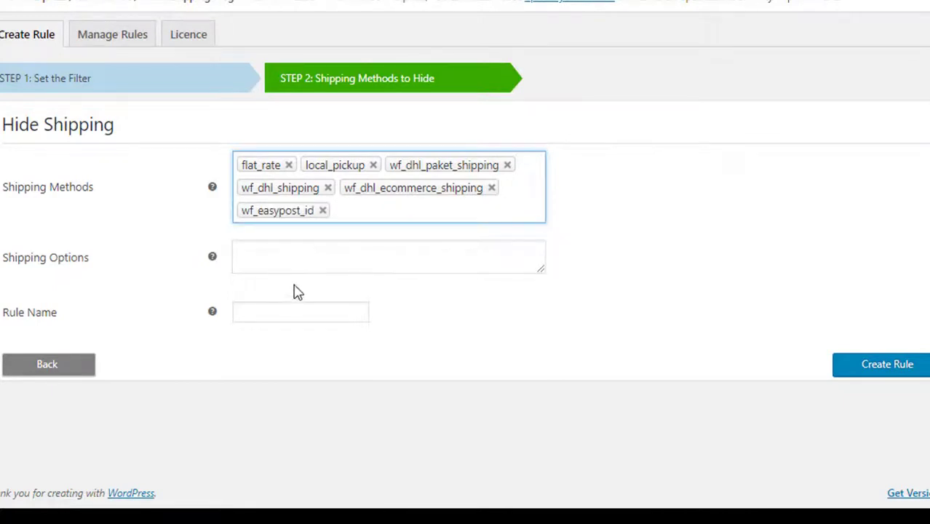
- Name the rule 'Free Shipping Rule CA' and view it under Manage Rules
type("Free Shipping")
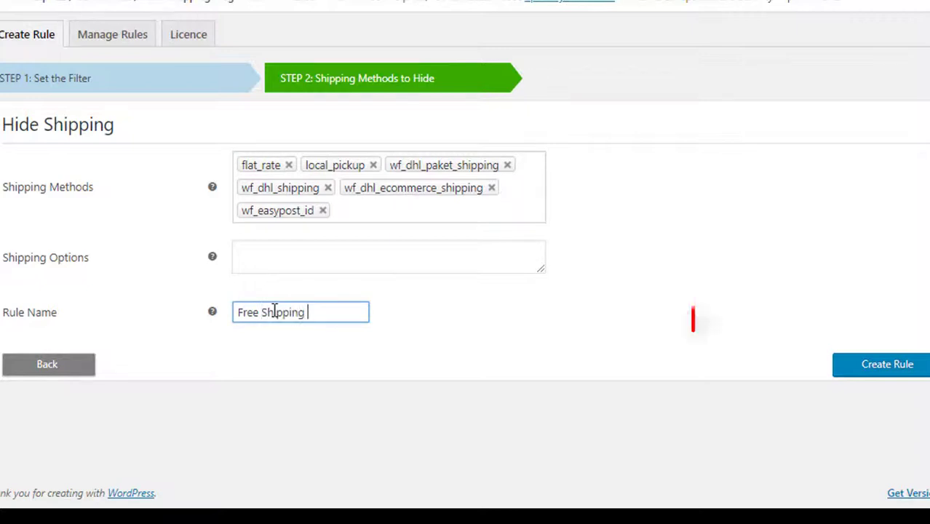
type("Rule C")
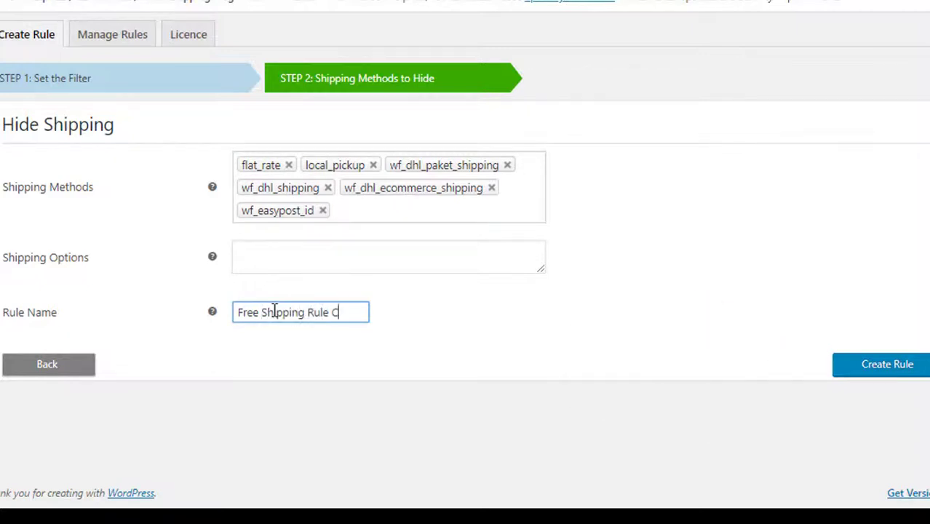
type("A")
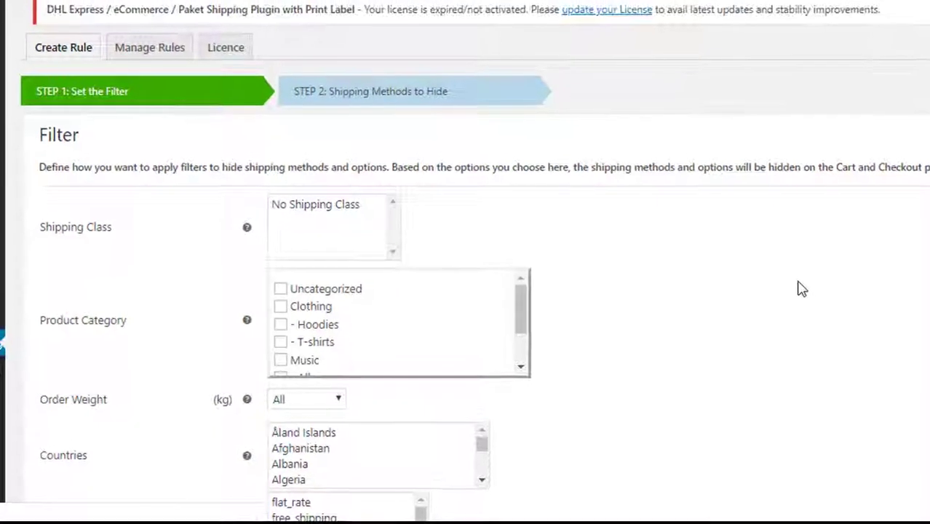
left_click(149, 47)
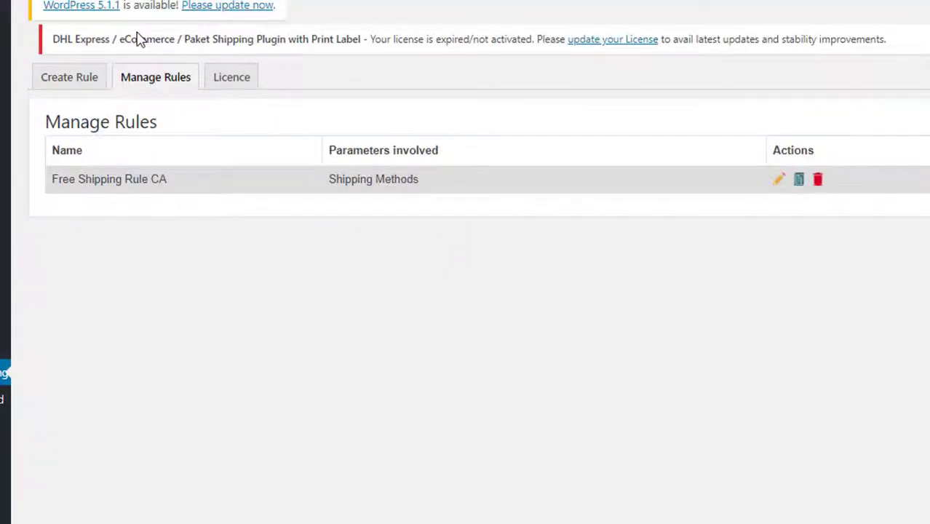
mouse_move(382, 212)
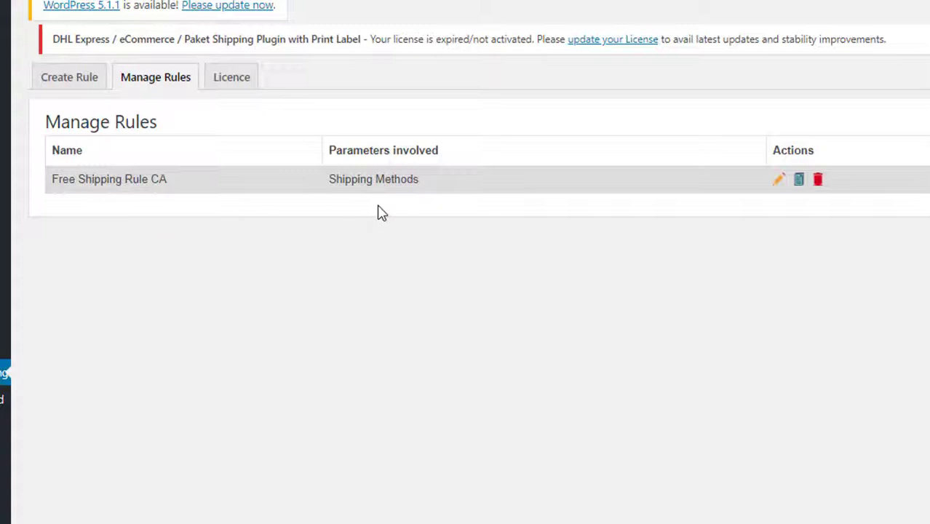